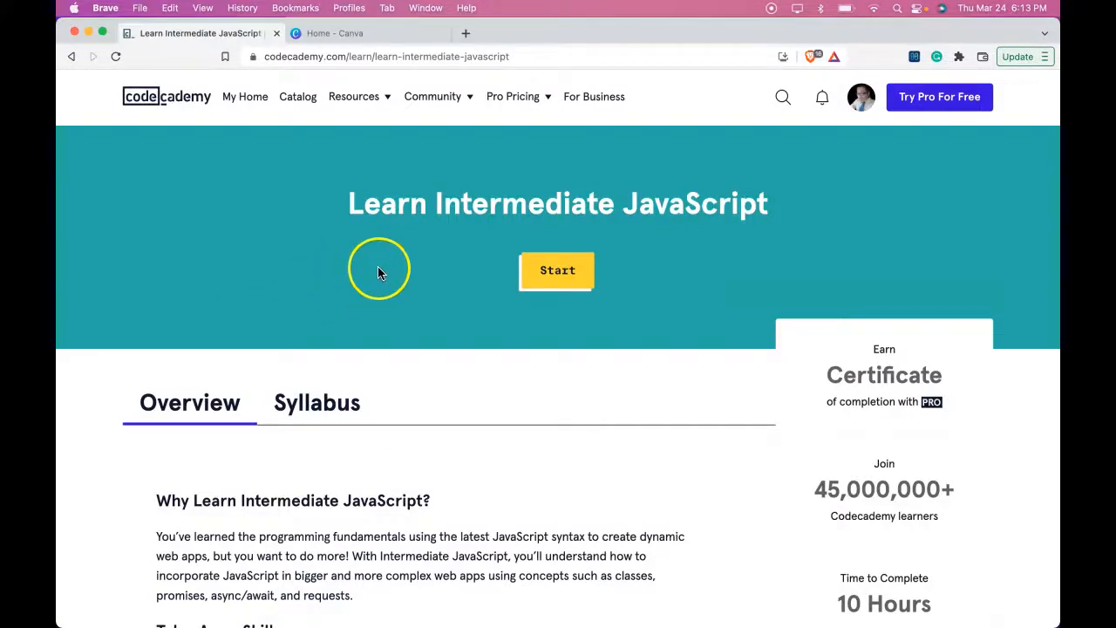
{"action": "mouse_move", "coordinate": [455, 300]}
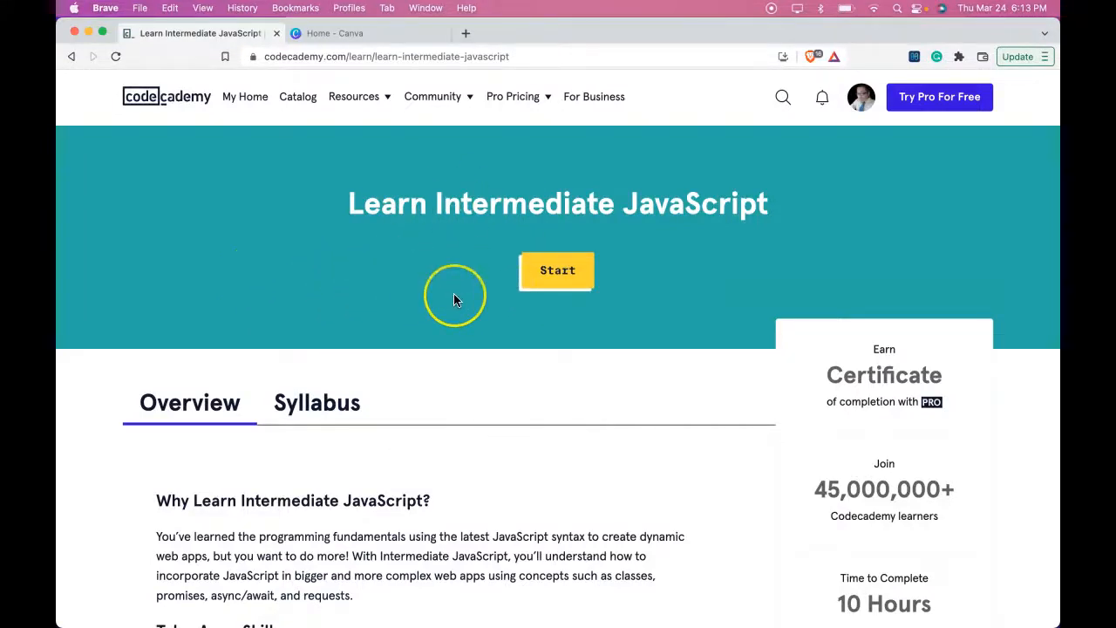
{"action": "mouse_move", "coordinate": [217, 447]}
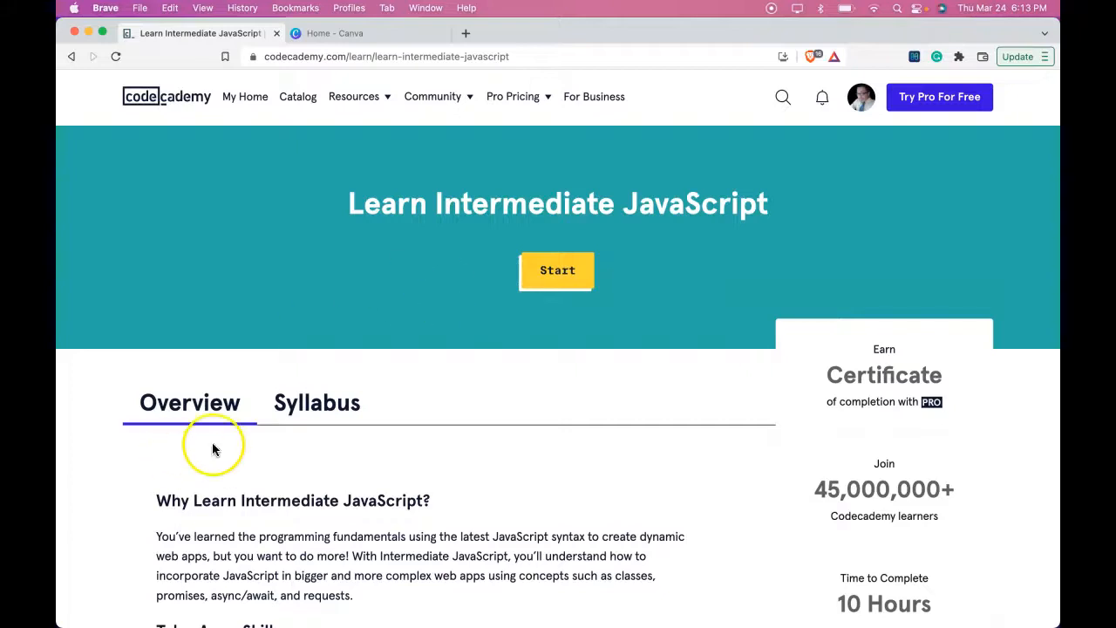
{"action": "mouse_move", "coordinate": [351, 492]}
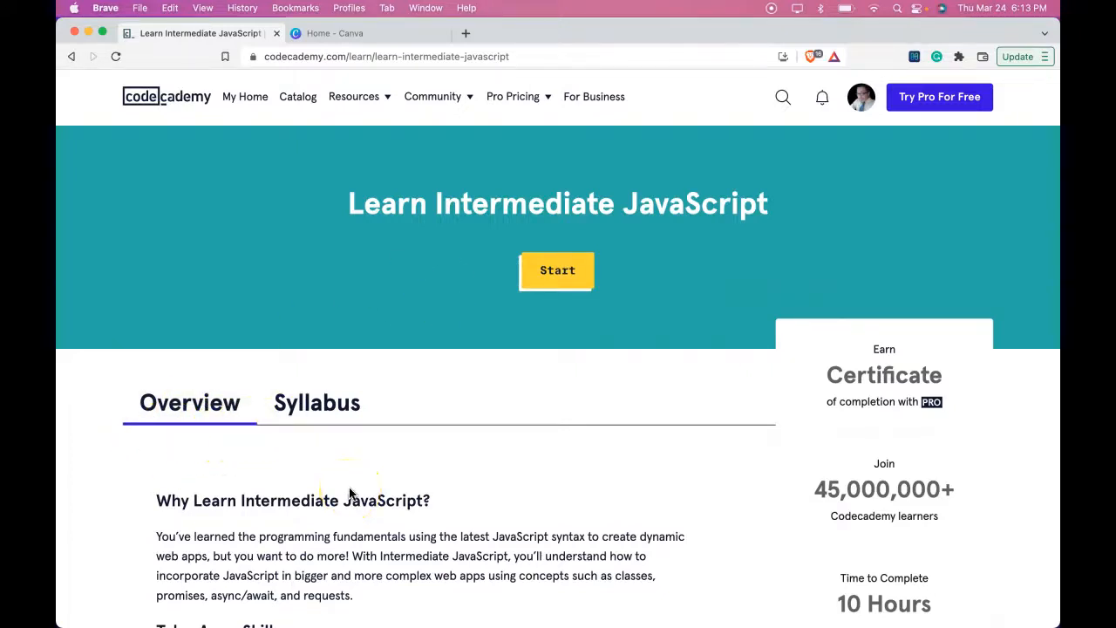
{"action": "scroll", "scroll_direction": "down", "scroll_amount": 3}
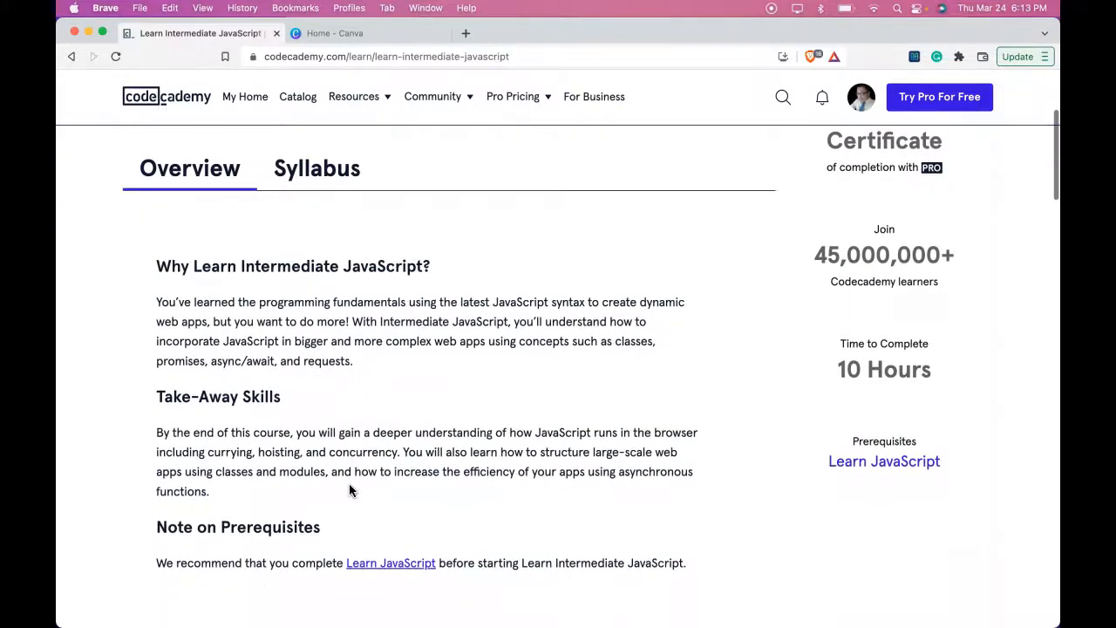
{"action": "scroll", "scroll_direction": "down", "scroll_amount": 3}
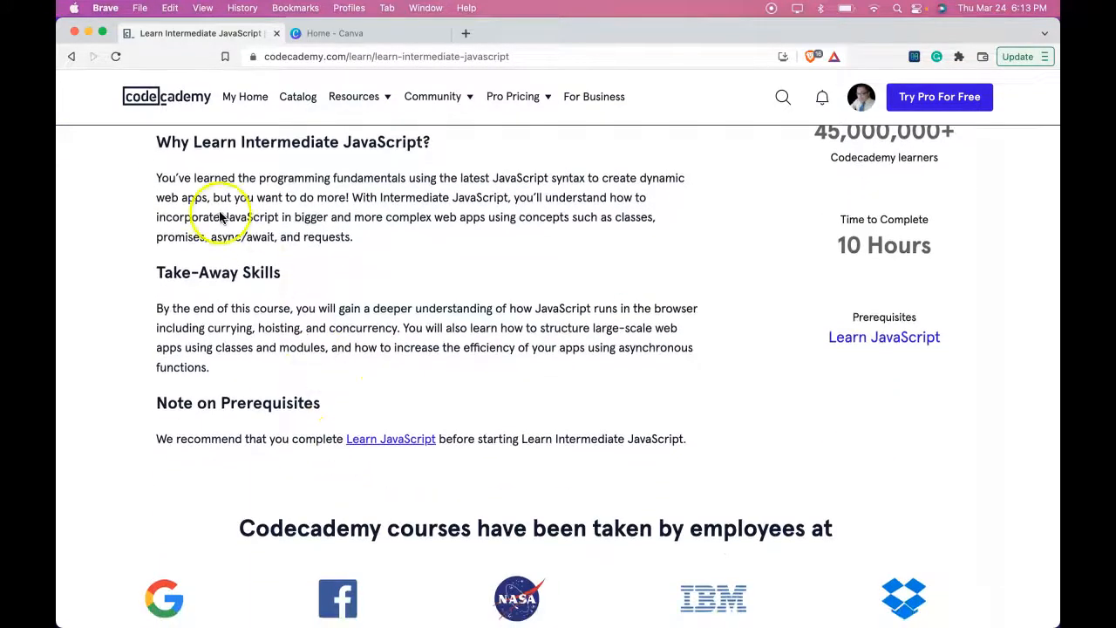
{"action": "mouse_move", "coordinate": [513, 183]}
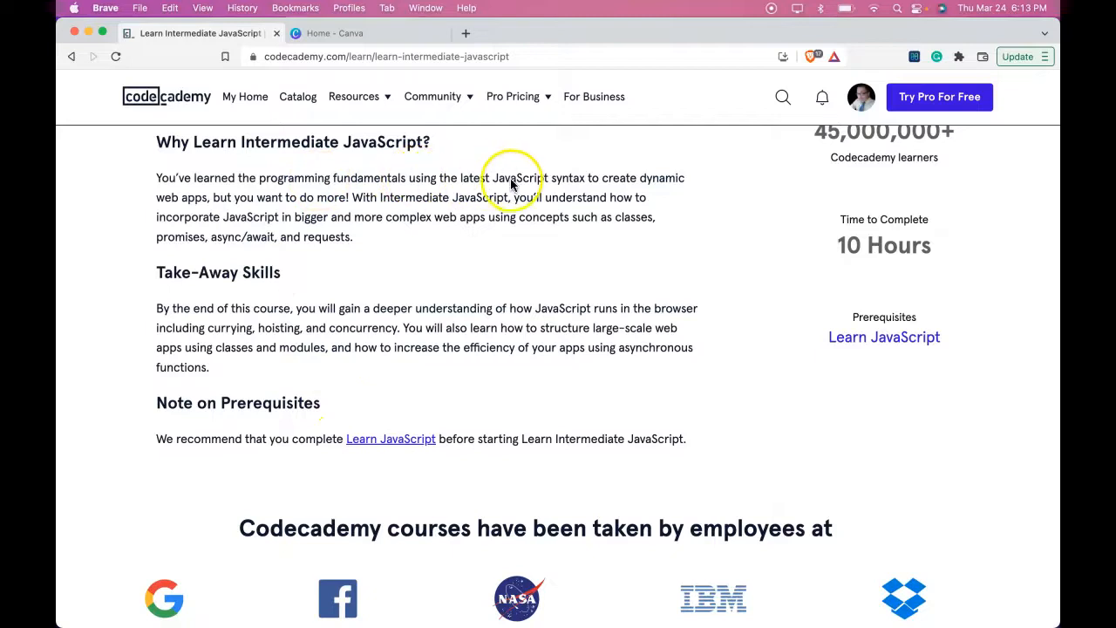
{"action": "mouse_move", "coordinate": [171, 148]}
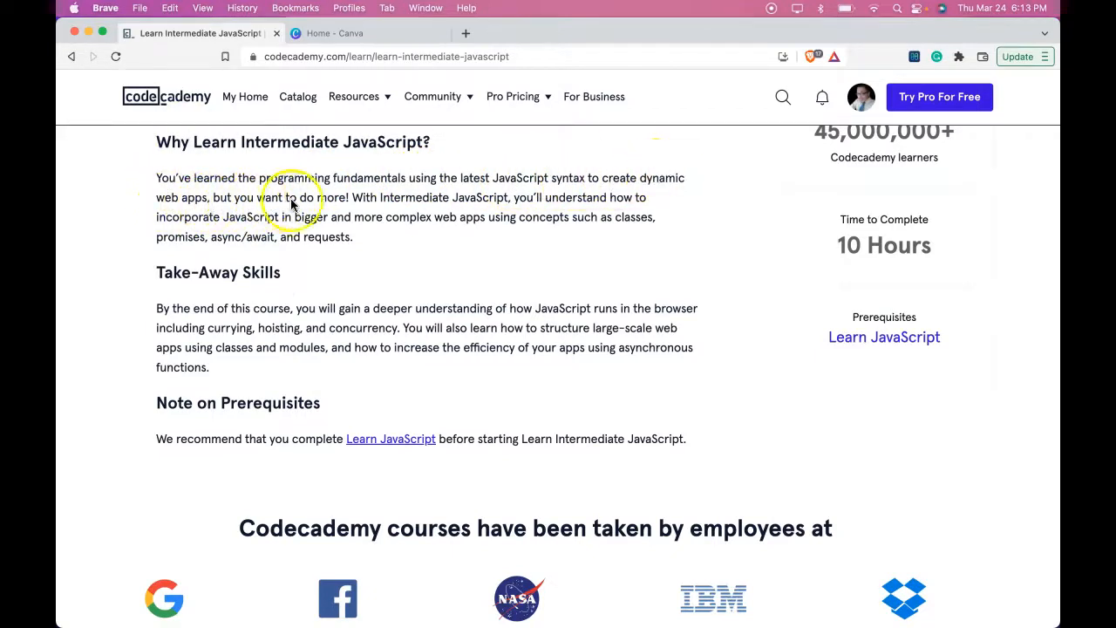
{"action": "mouse_move", "coordinate": [511, 205]}
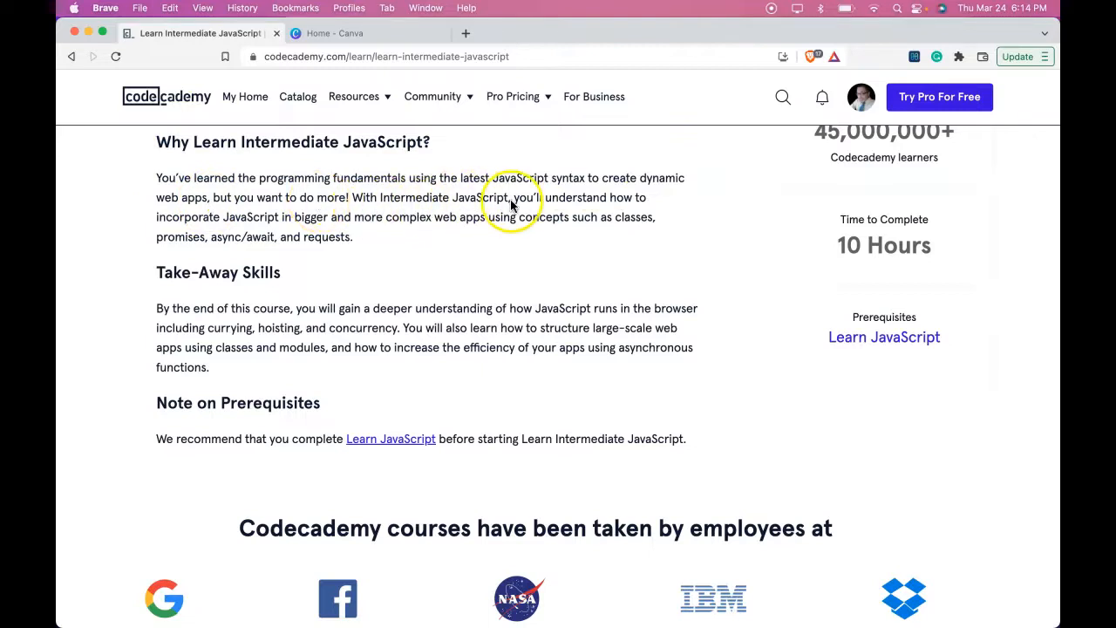
{"action": "mouse_move", "coordinate": [281, 225]}
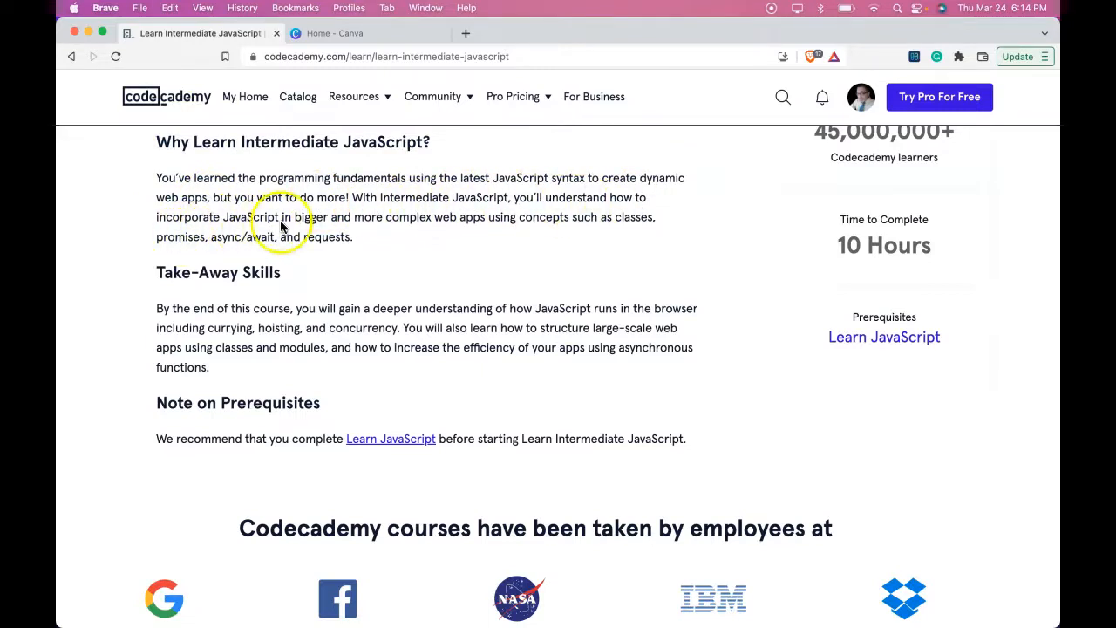
{"action": "mouse_move", "coordinate": [454, 230]}
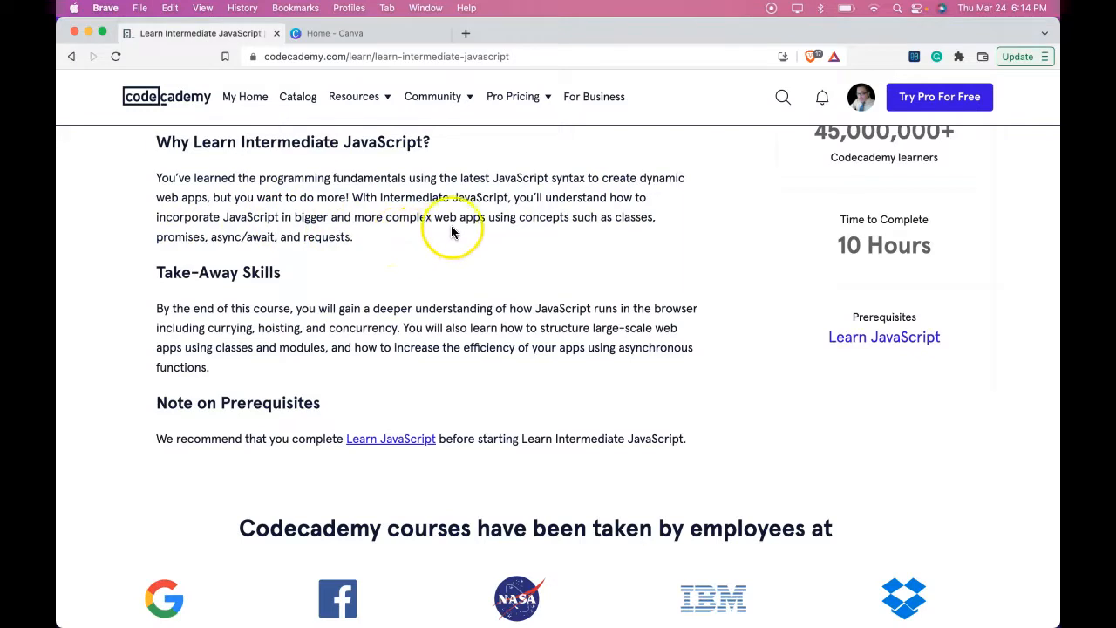
{"action": "mouse_move", "coordinate": [589, 237]}
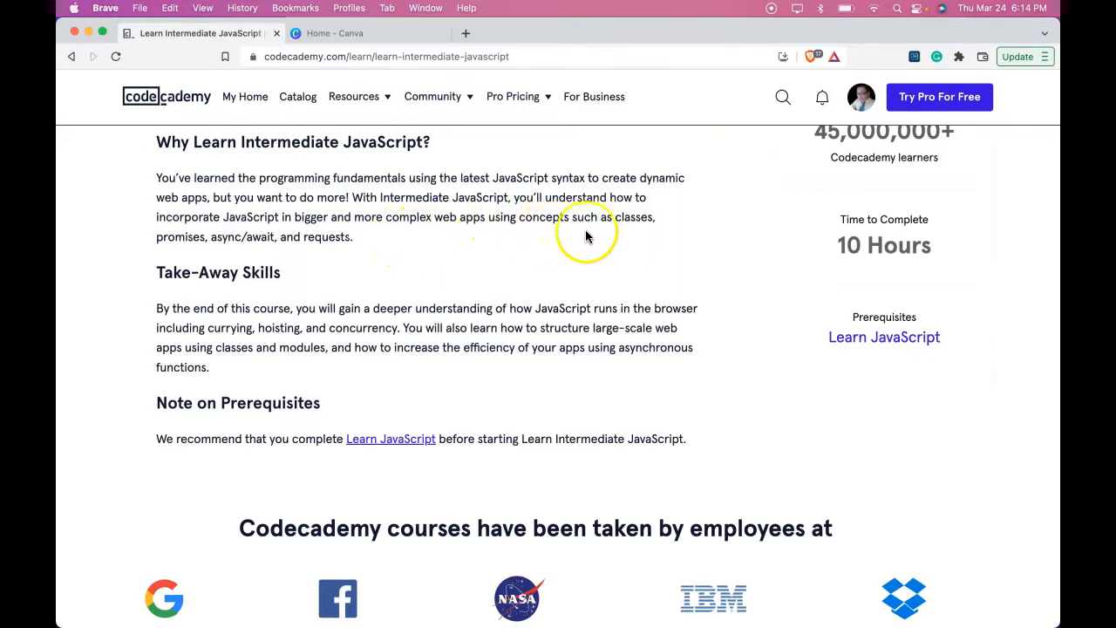
{"action": "mouse_move", "coordinate": [208, 255]}
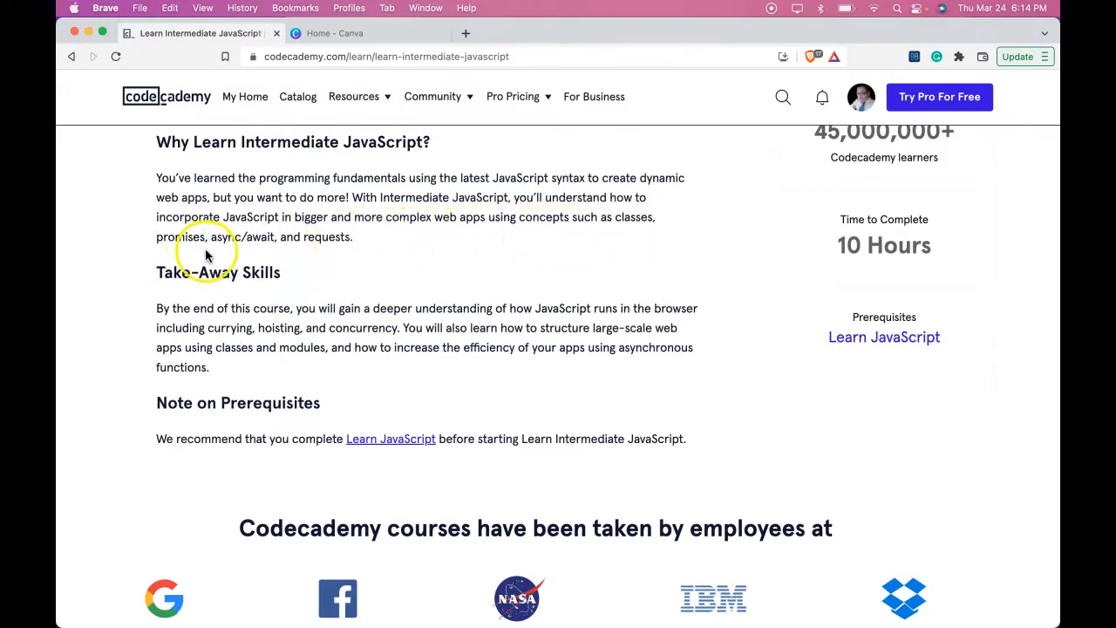
{"action": "mouse_move", "coordinate": [293, 254]}
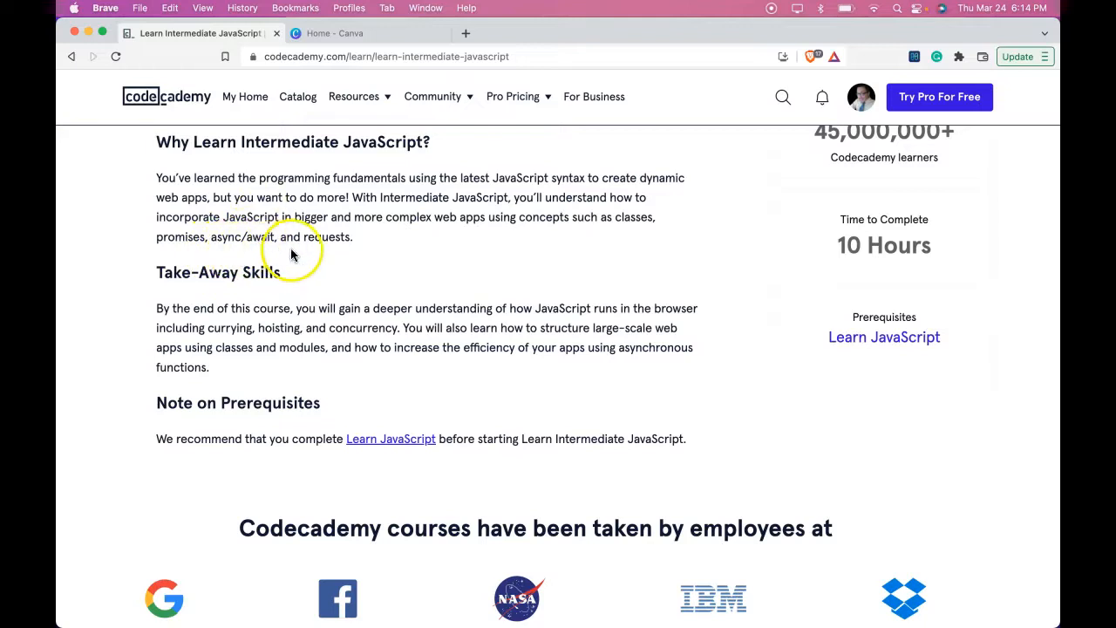
{"action": "scroll", "scroll_direction": "down", "scroll_amount": 3}
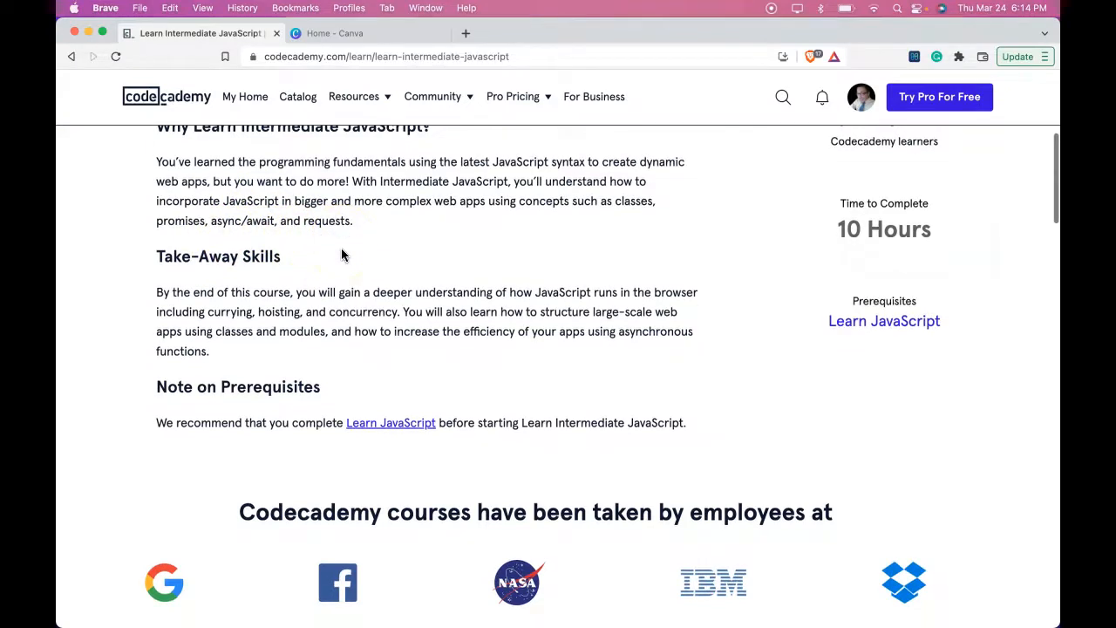
{"action": "scroll", "scroll_direction": "down", "scroll_amount": 3}
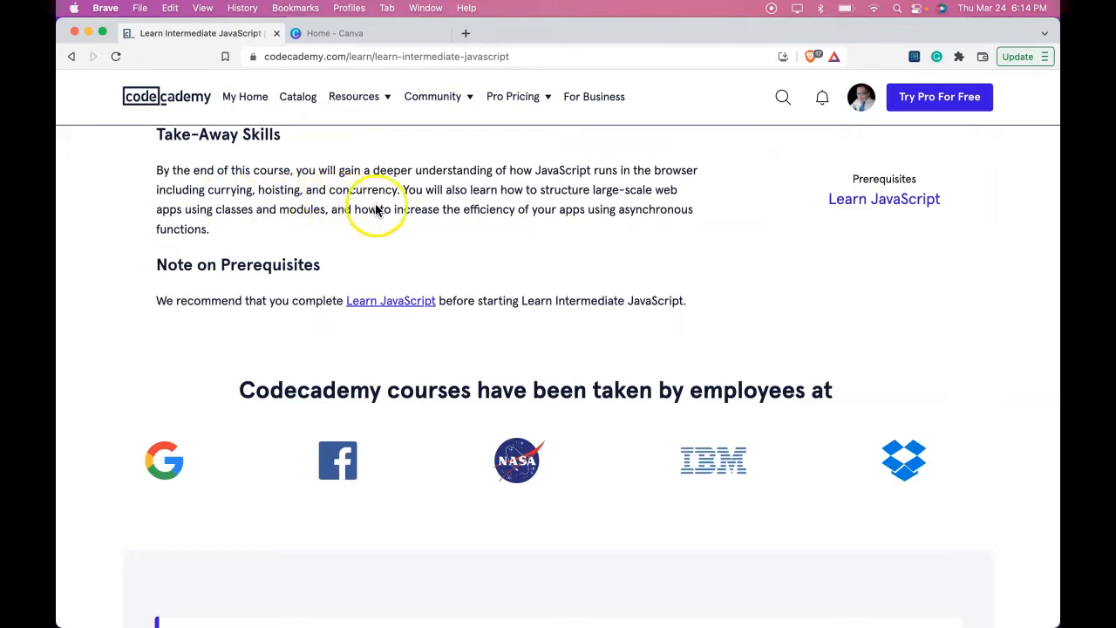
{"action": "mouse_move", "coordinate": [557, 209]}
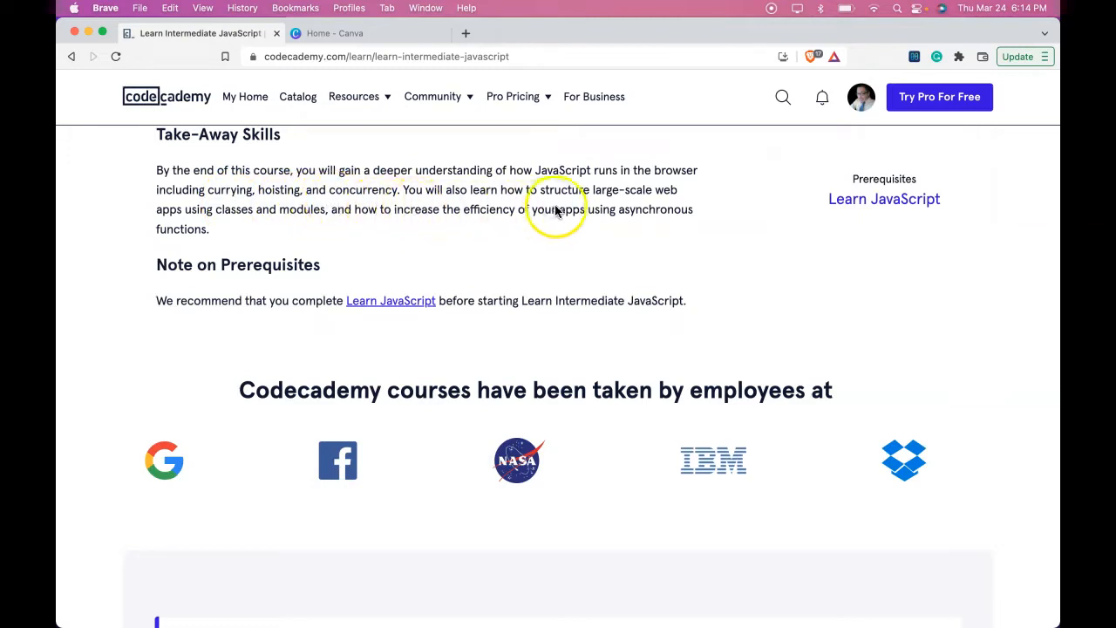
{"action": "mouse_move", "coordinate": [586, 209]}
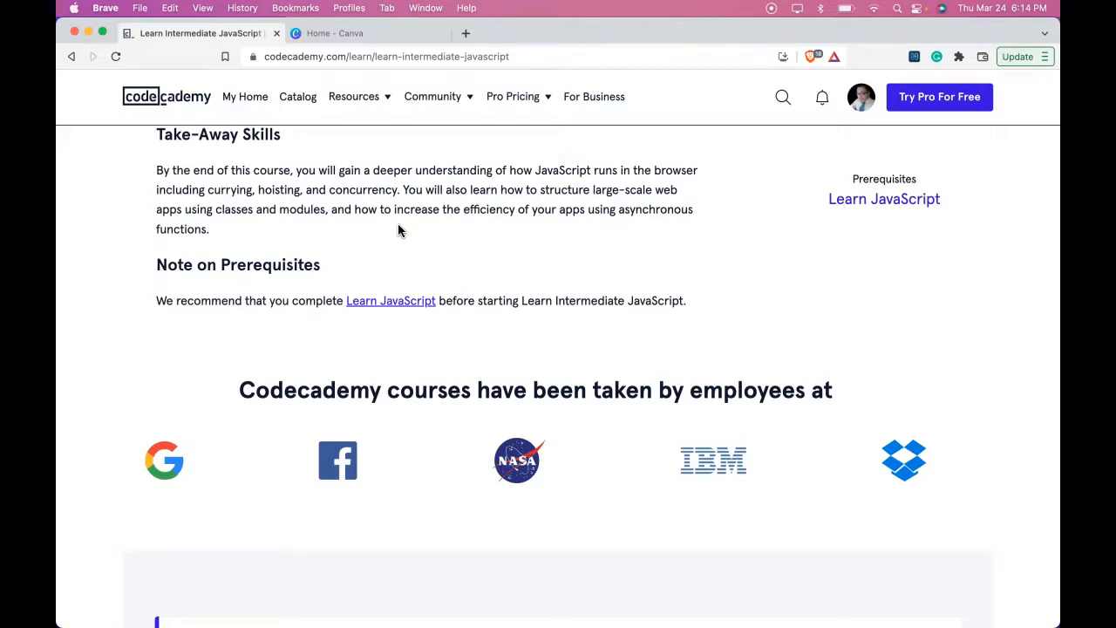
{"action": "scroll", "scroll_direction": "down", "scroll_amount": 3}
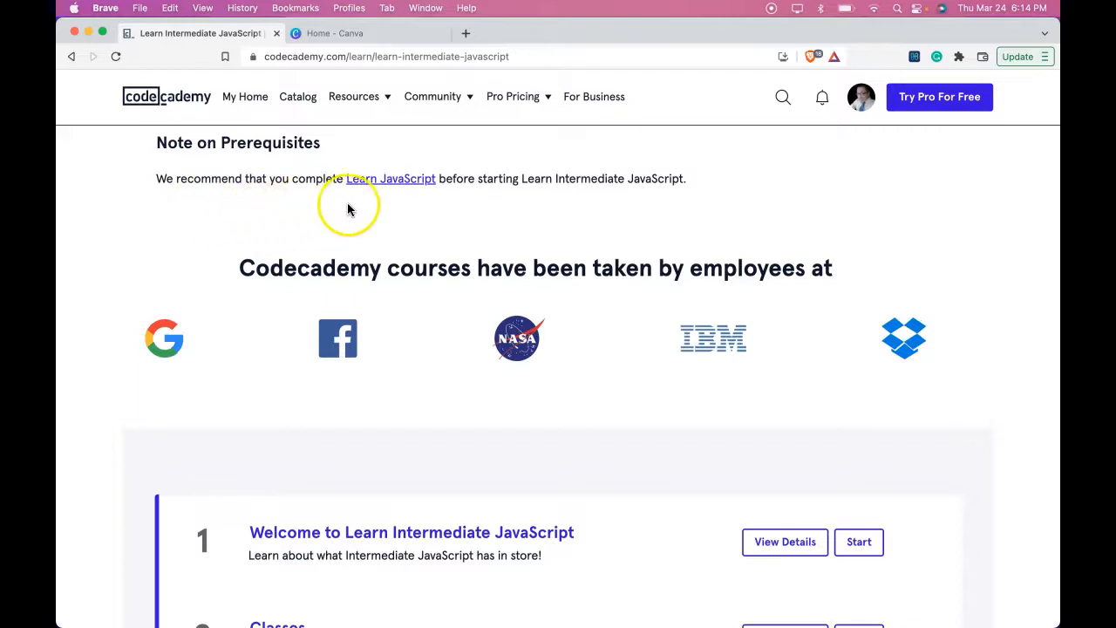
{"action": "mouse_move", "coordinate": [534, 203]}
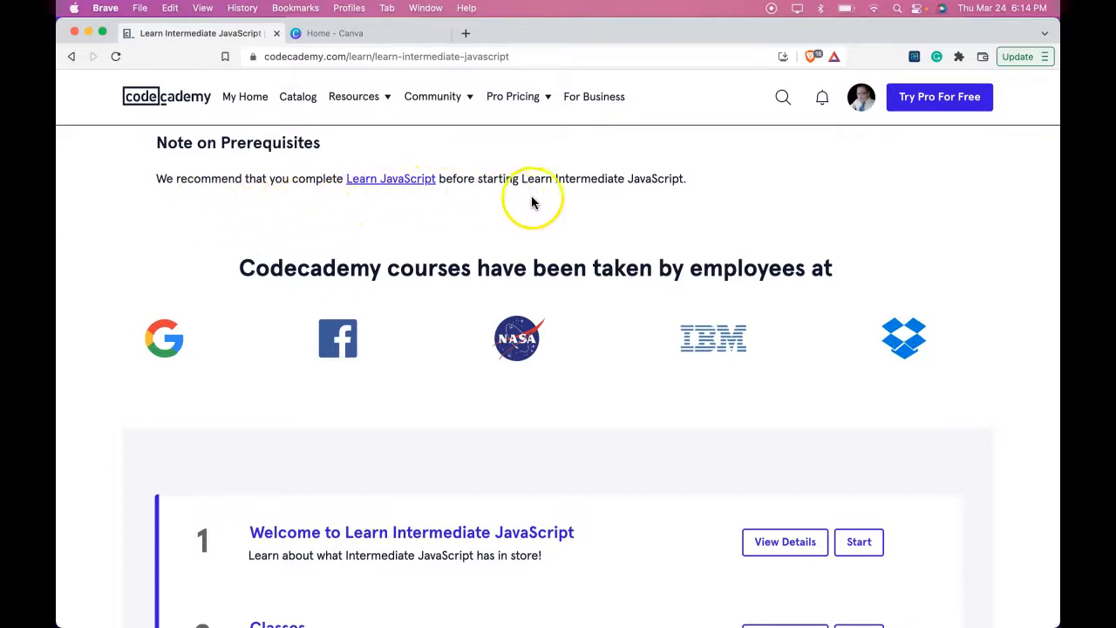
{"action": "mouse_move", "coordinate": [697, 191]}
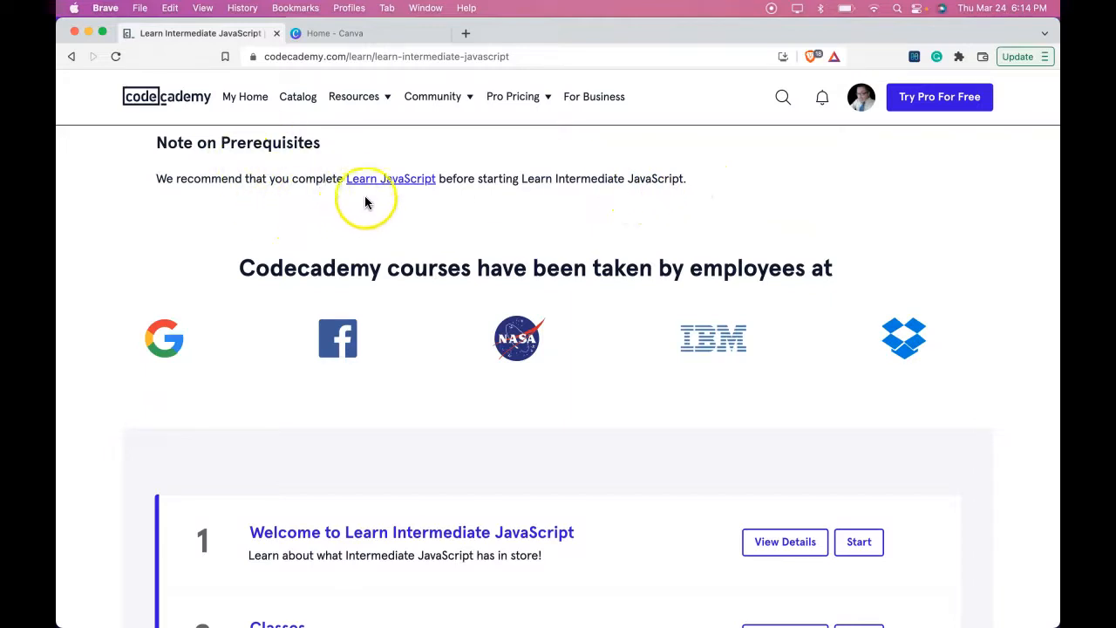
{"action": "mouse_move", "coordinate": [569, 181]}
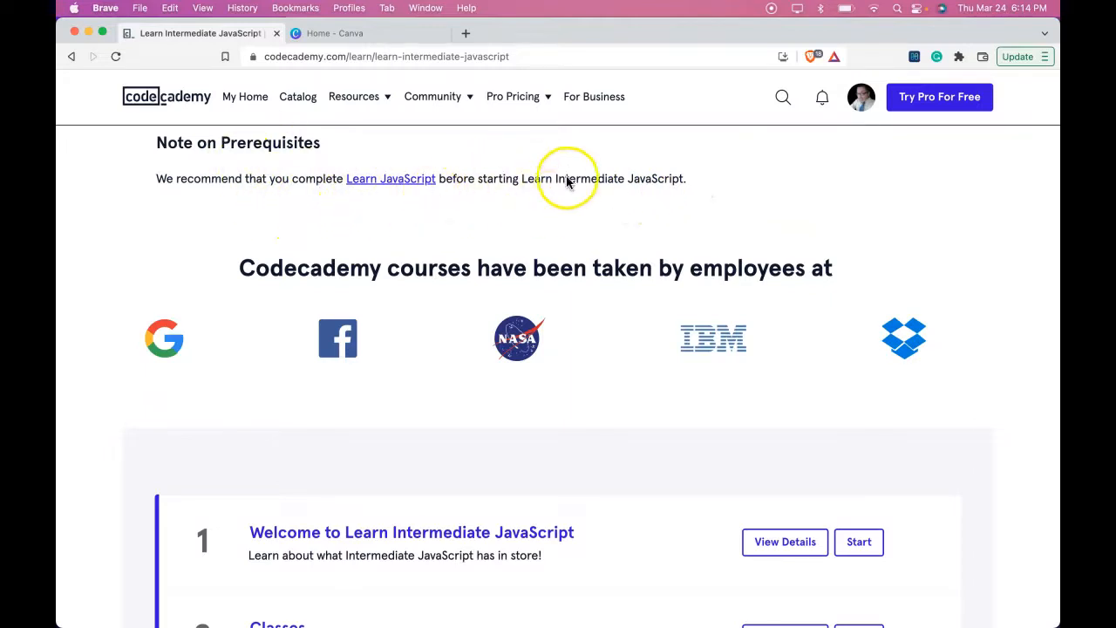
{"action": "mouse_move", "coordinate": [441, 184]}
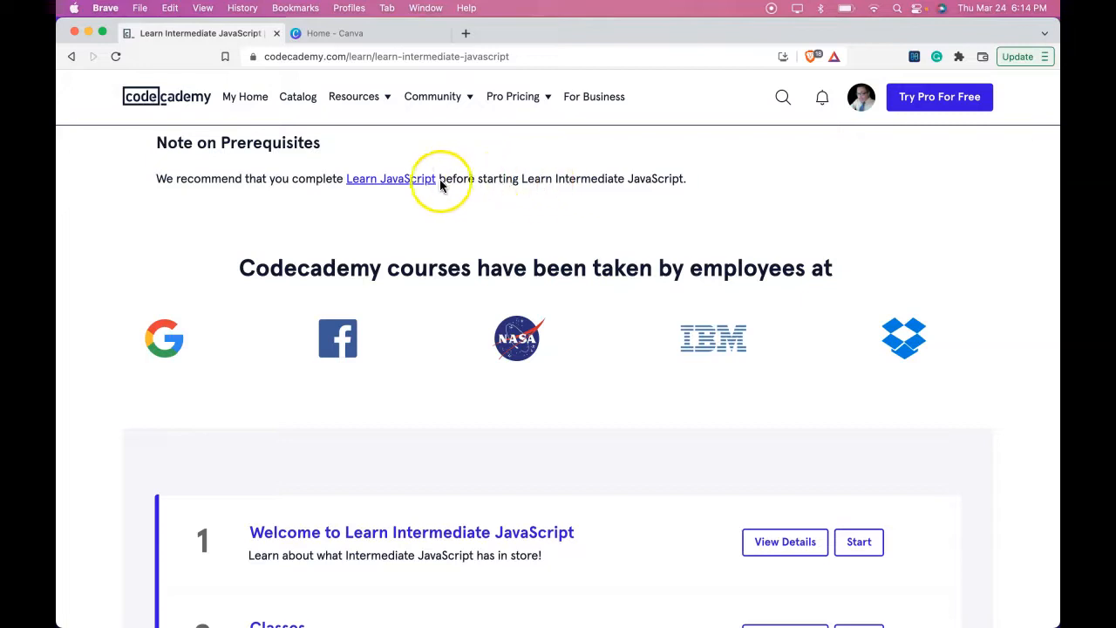
{"action": "mouse_move", "coordinate": [390, 190]}
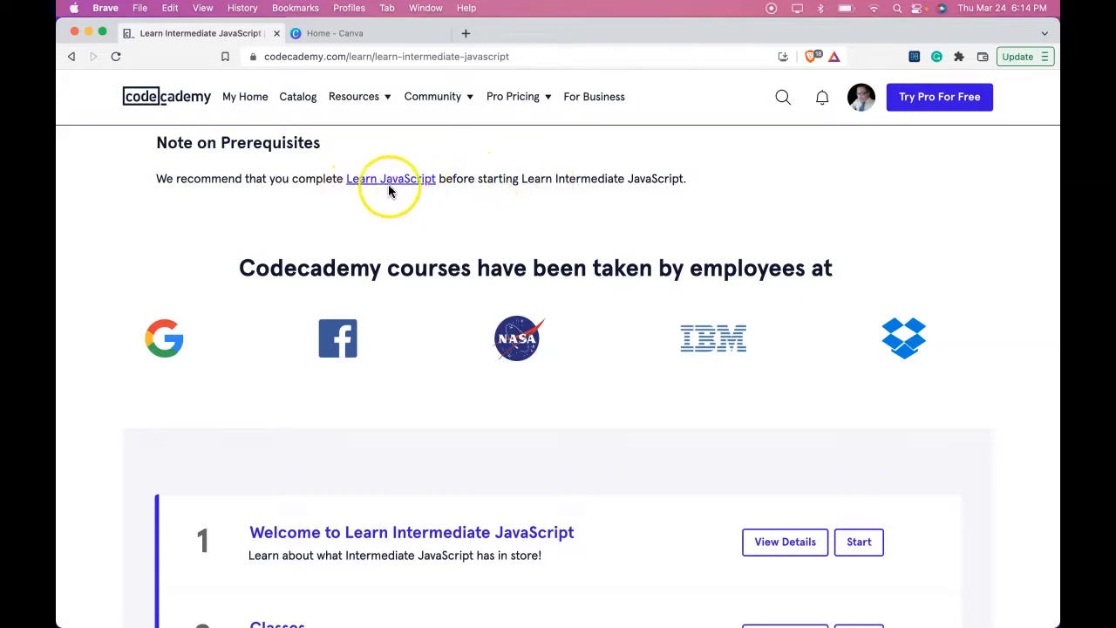
{"action": "mouse_move", "coordinate": [376, 178]}
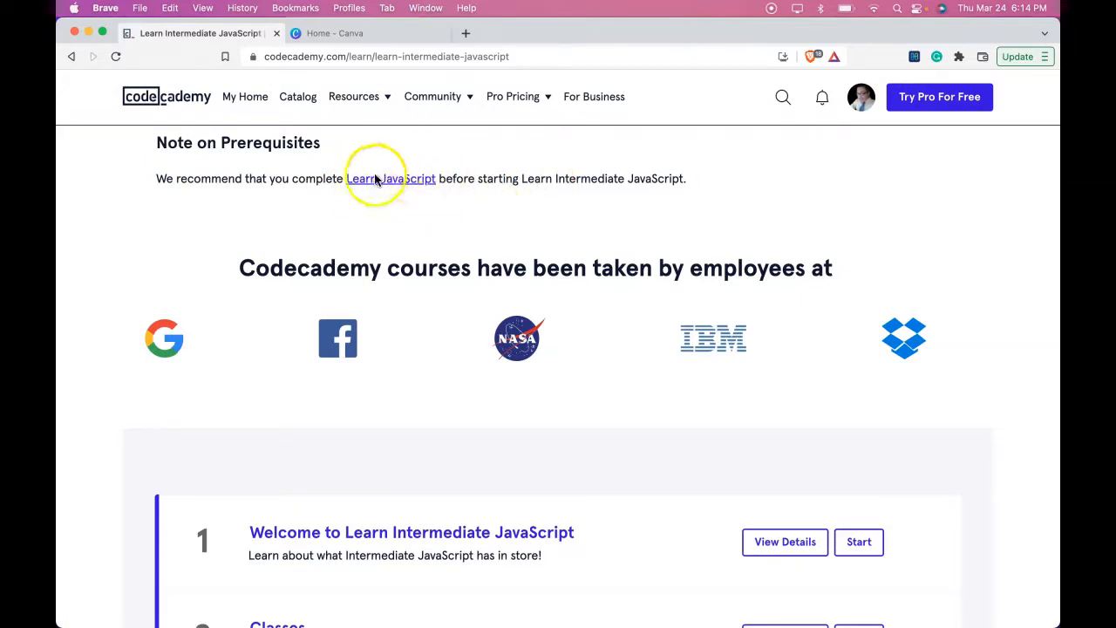
{"action": "mouse_move", "coordinate": [390, 172]}
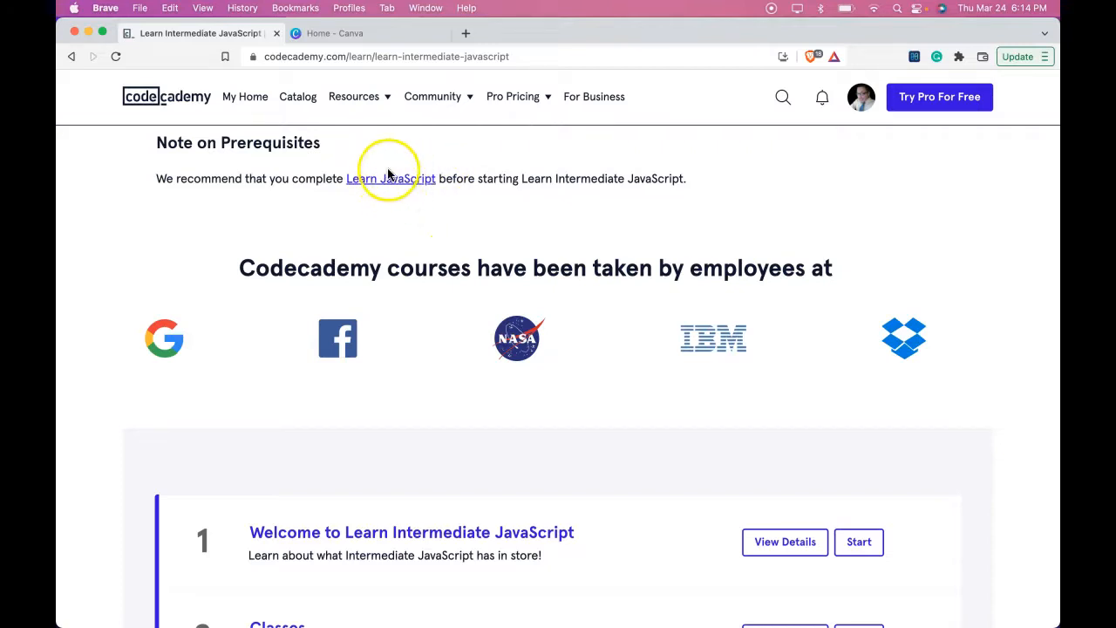
{"action": "mouse_move", "coordinate": [447, 318]}
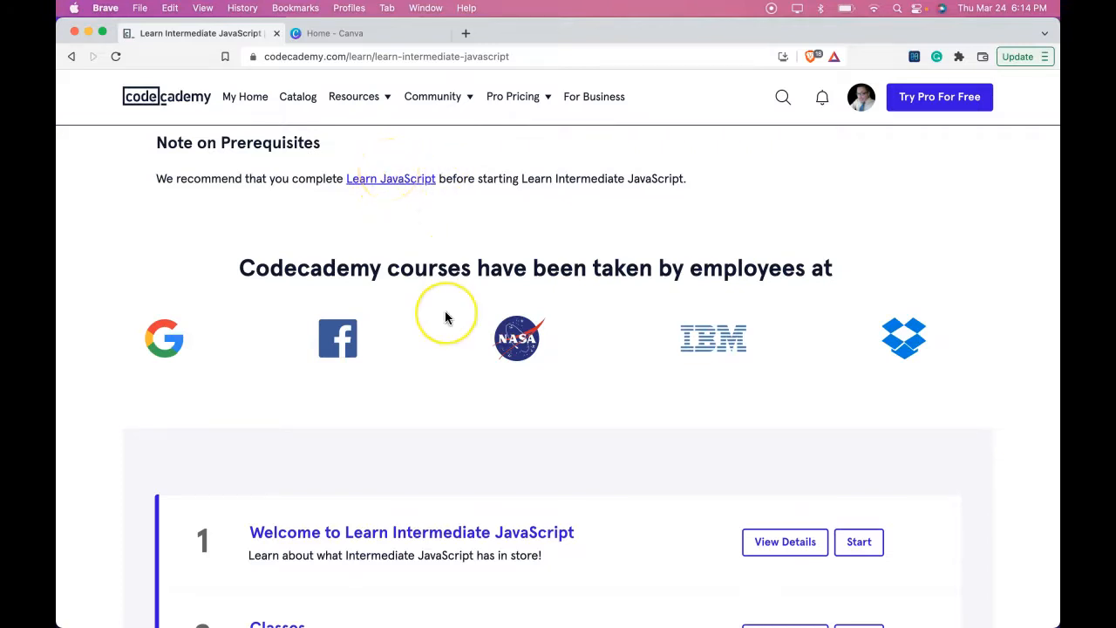
{"action": "scroll", "scroll_direction": "down", "scroll_amount": 3}
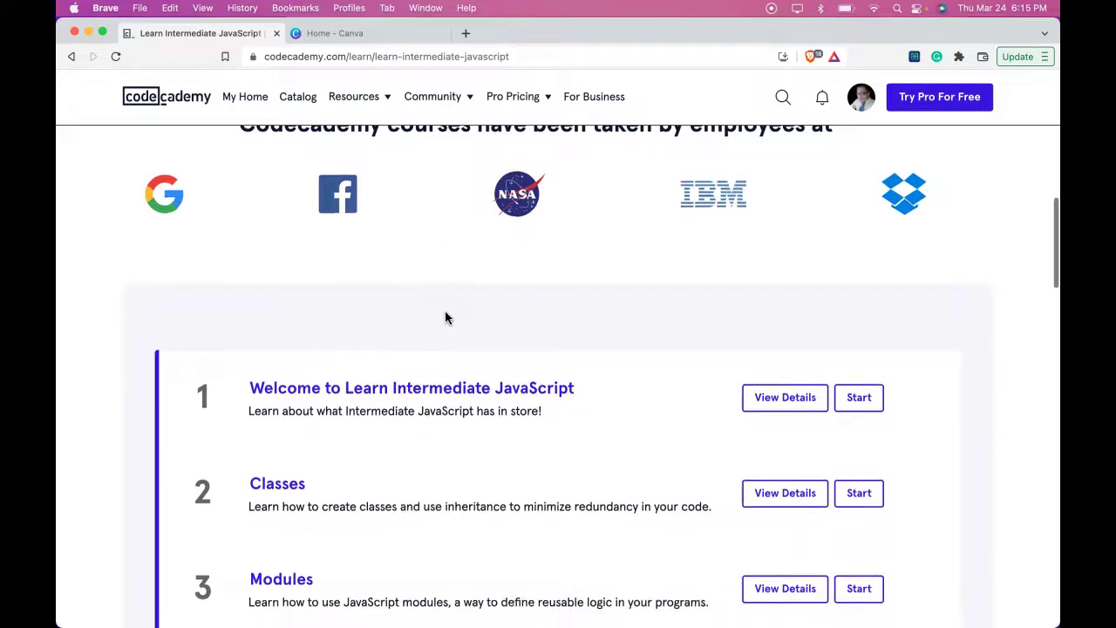
{"action": "scroll", "scroll_direction": "down", "scroll_amount": 3}
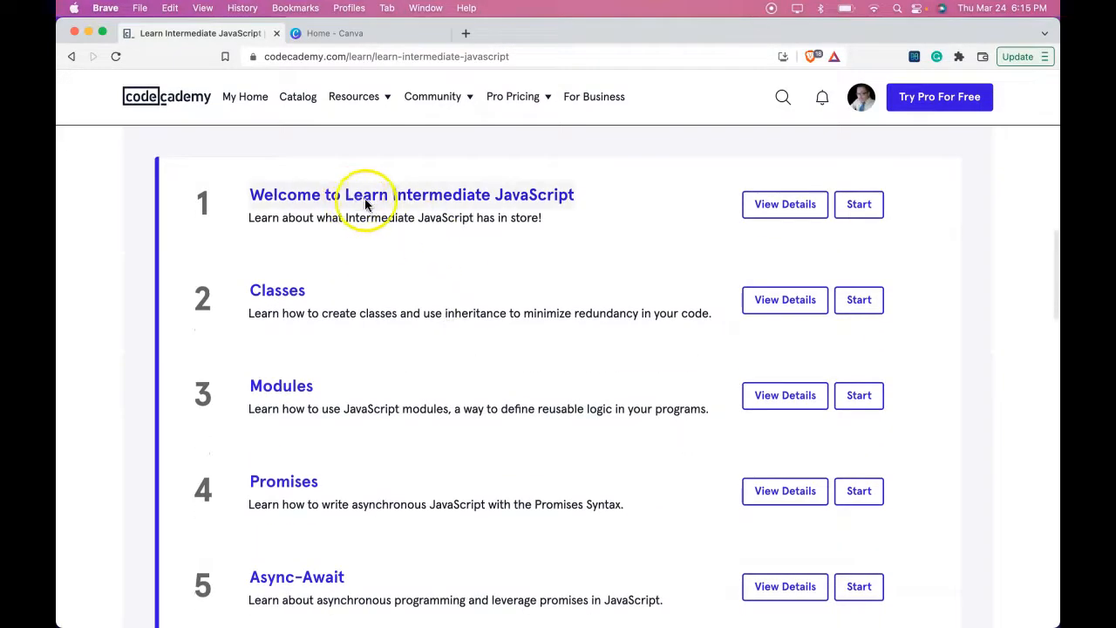
{"action": "mouse_move", "coordinate": [293, 314]}
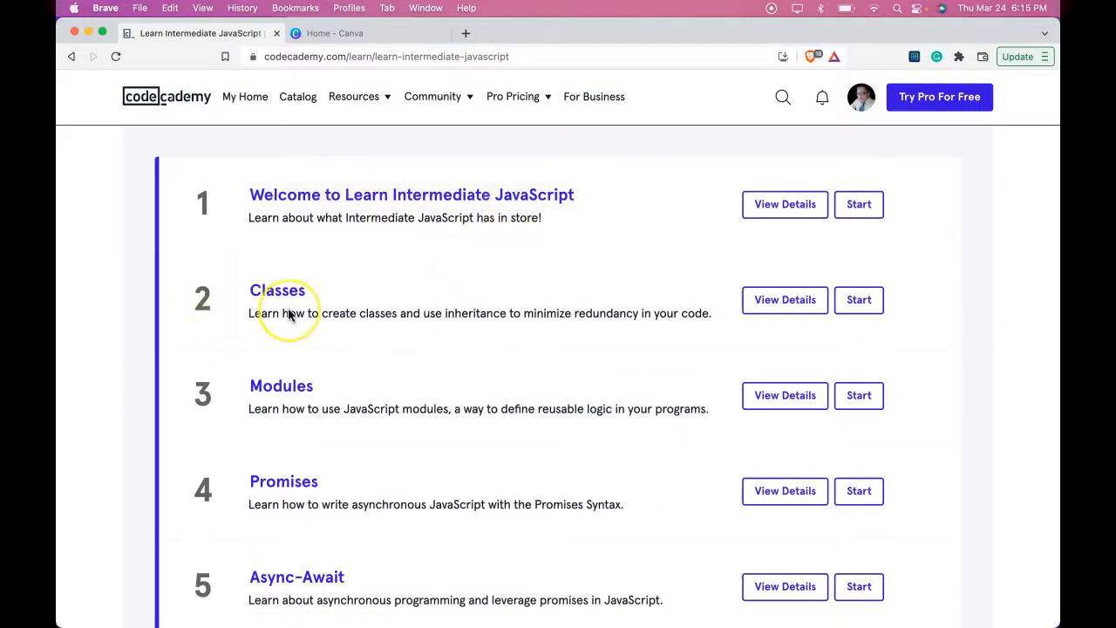
{"action": "scroll", "scroll_direction": "down", "scroll_amount": 3}
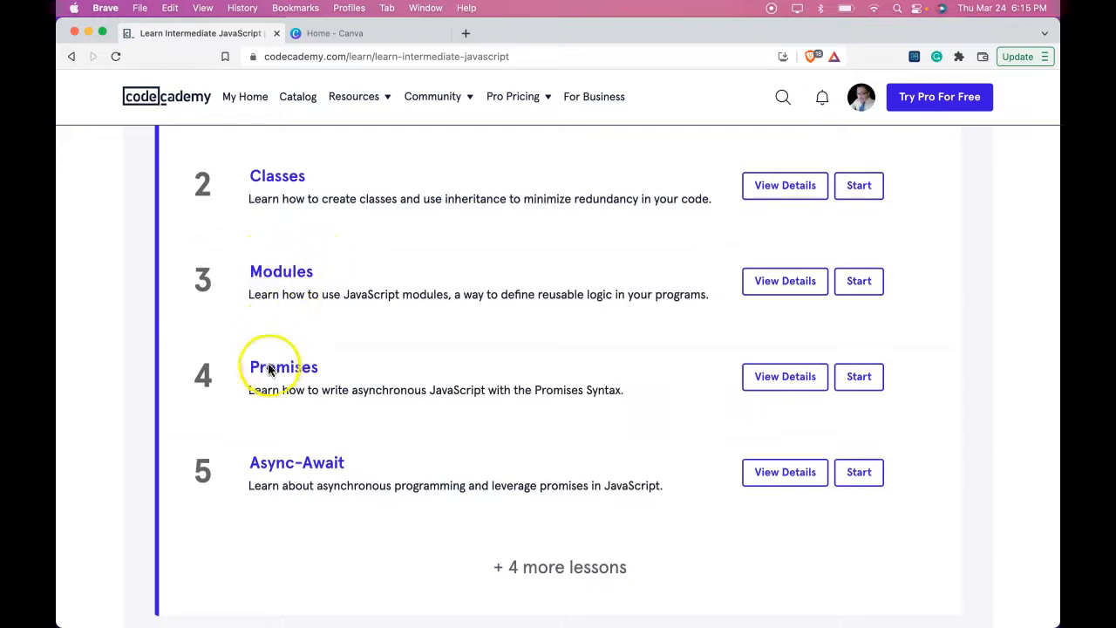
{"action": "mouse_move", "coordinate": [310, 471]}
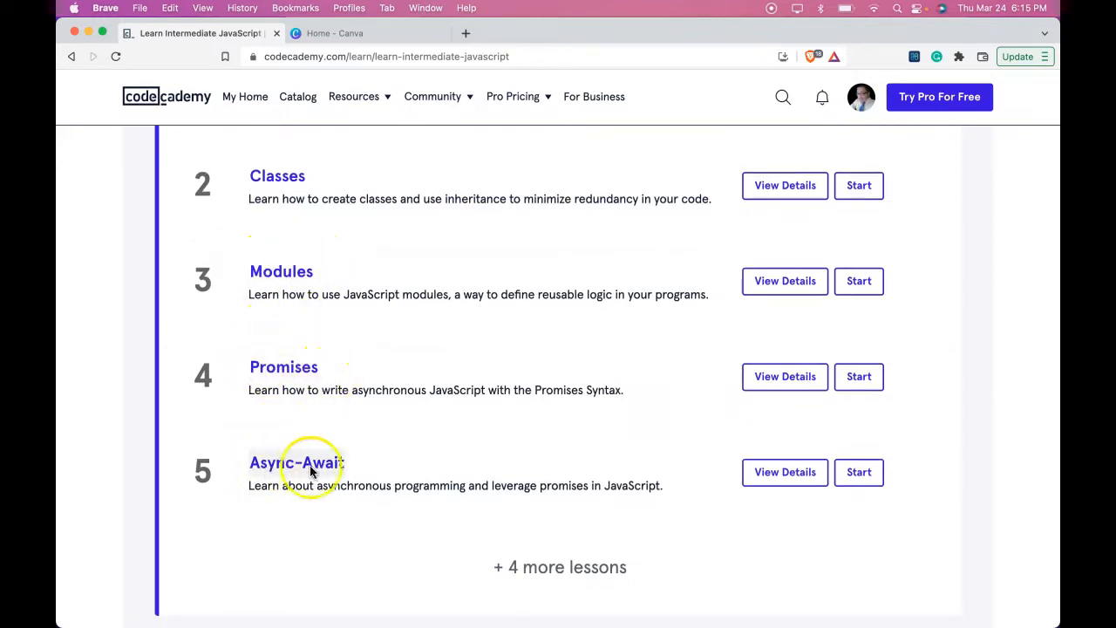
{"action": "mouse_move", "coordinate": [527, 576]}
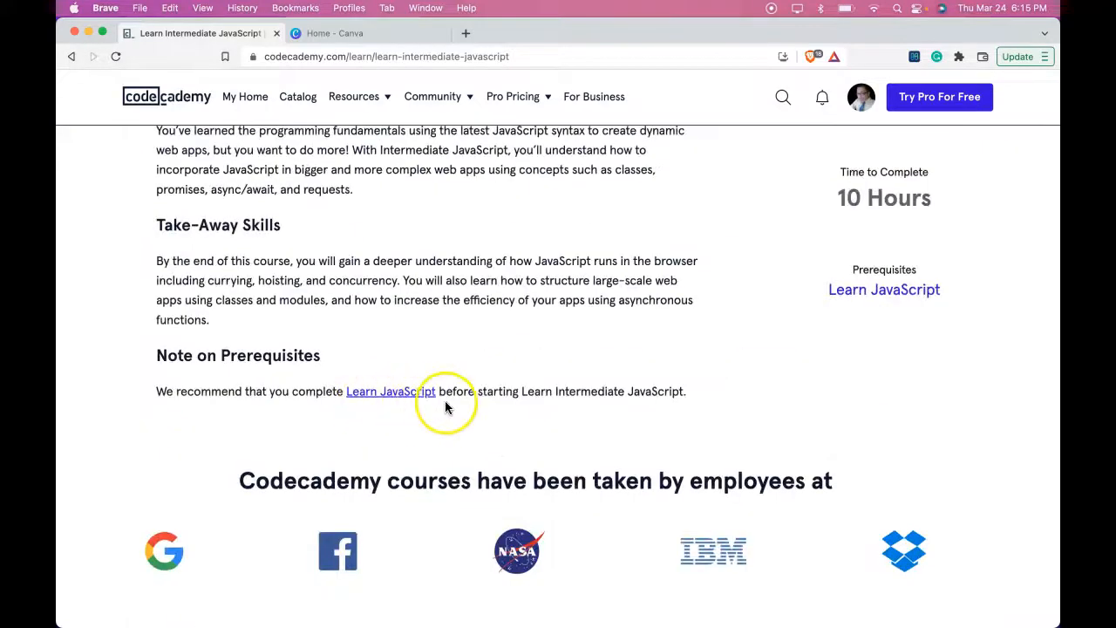
{"action": "mouse_move", "coordinate": [391, 337]}
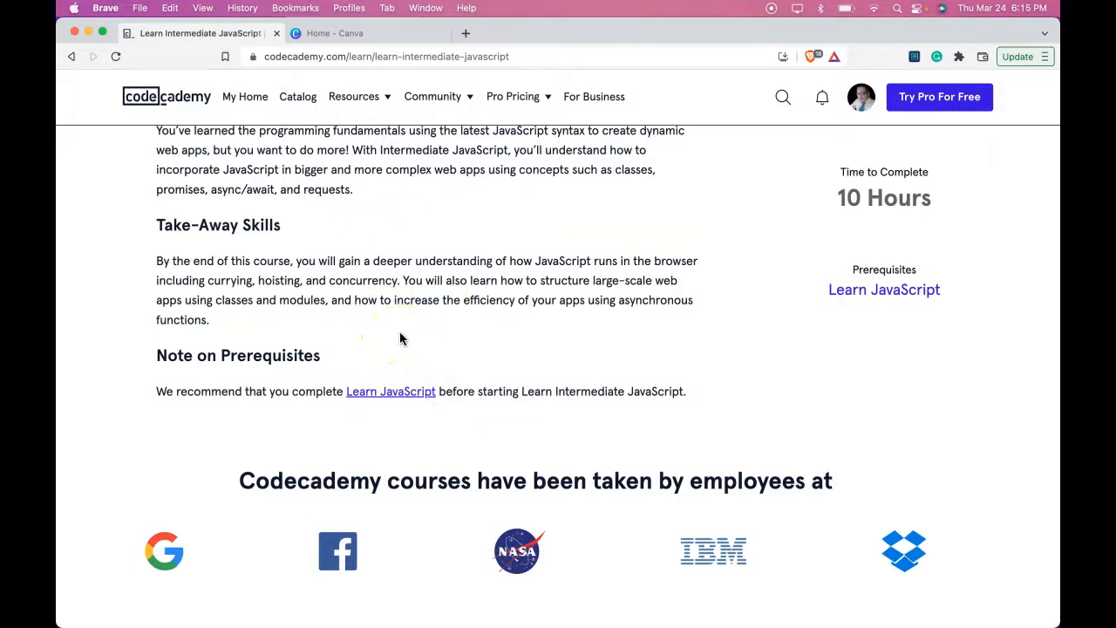
{"action": "mouse_move", "coordinate": [396, 340]}
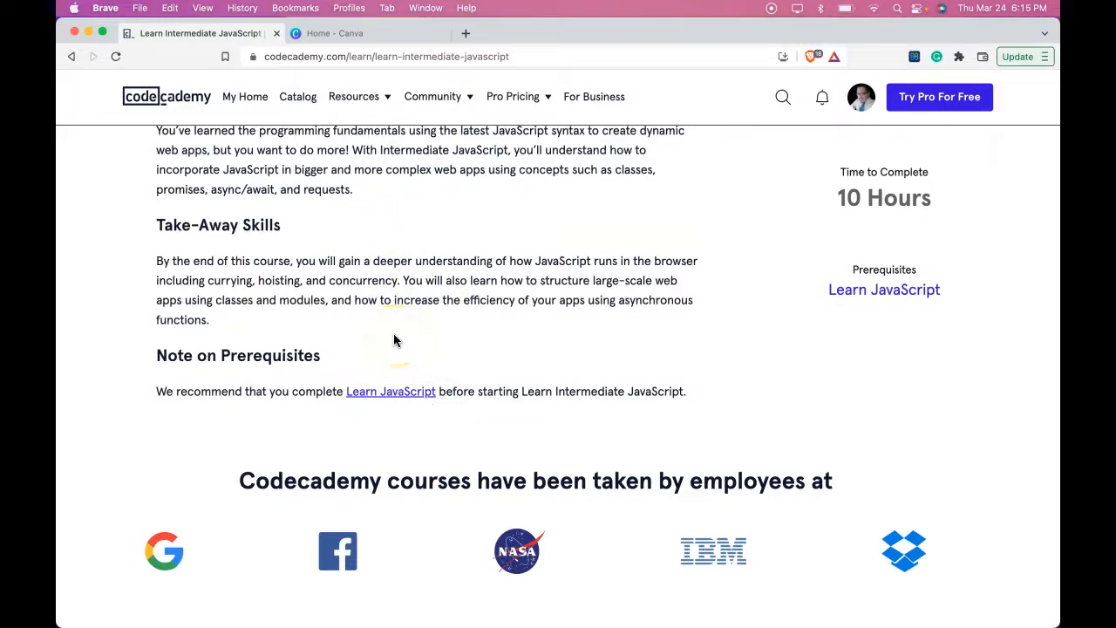